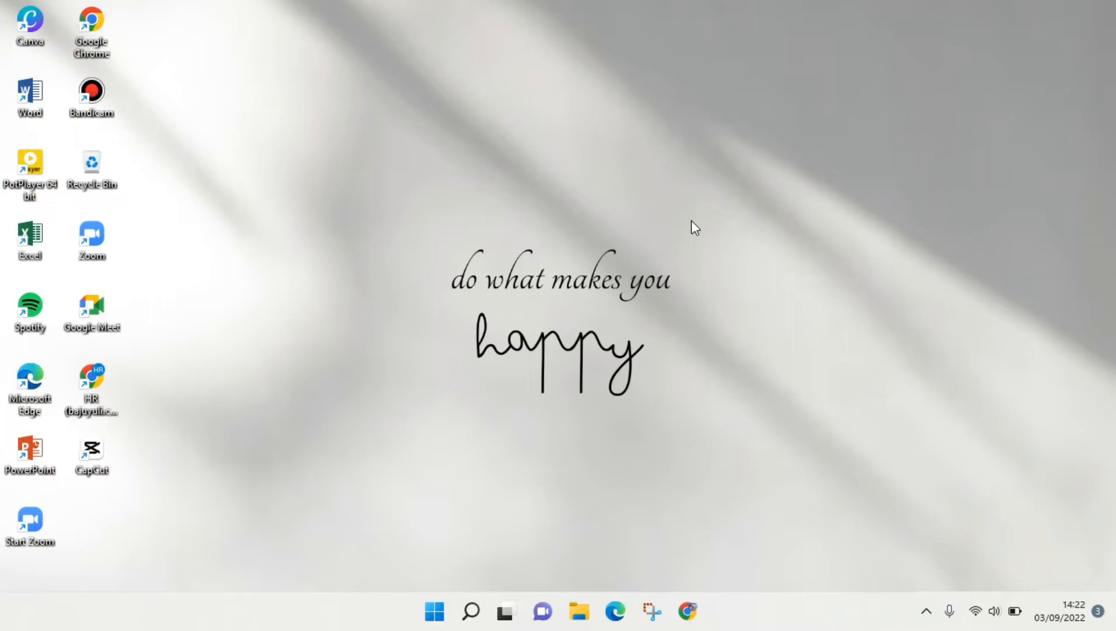
mouse_move(1000, 475)
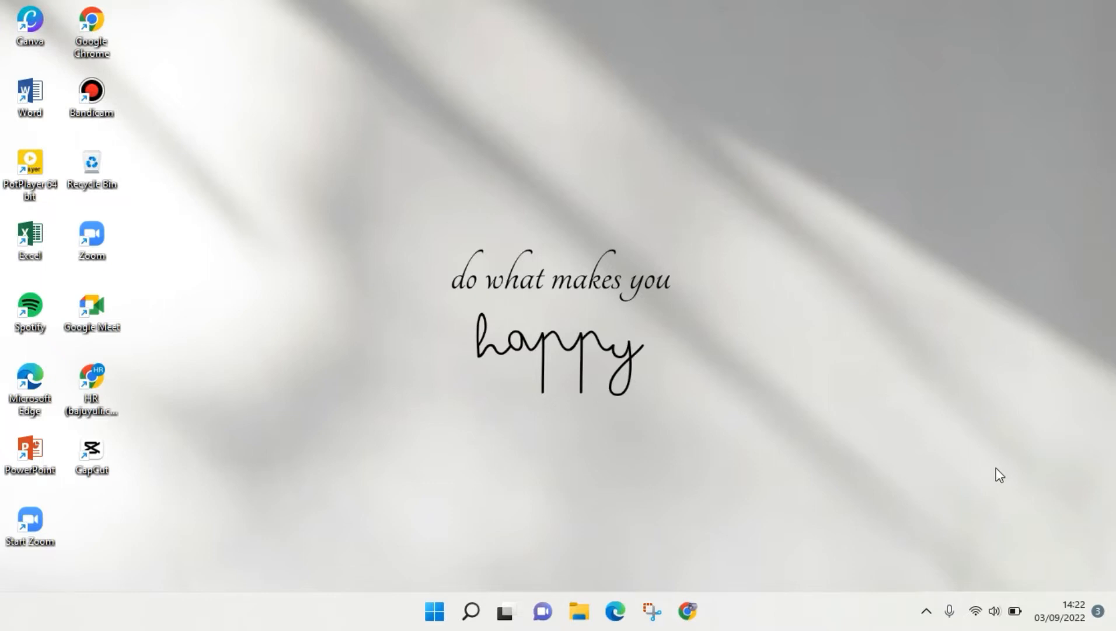
mouse_move(989, 477)
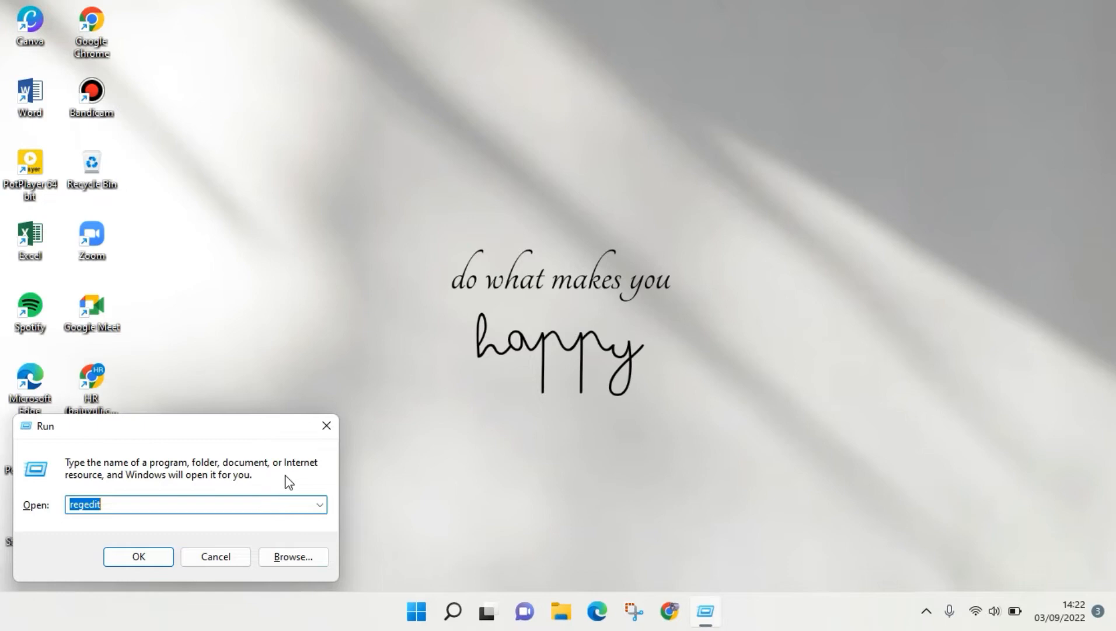
- Enter 'shutdown -s -t 15' in the Run box, correcting the mistyped letter and delay value
text(shutf)
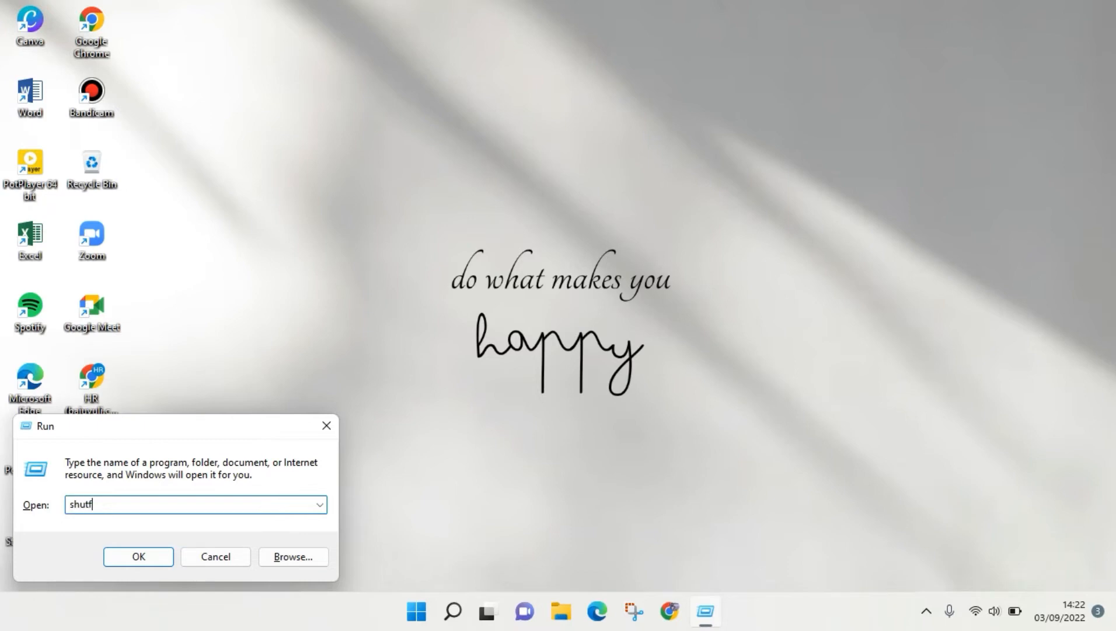
key(Backspace)
text(down)
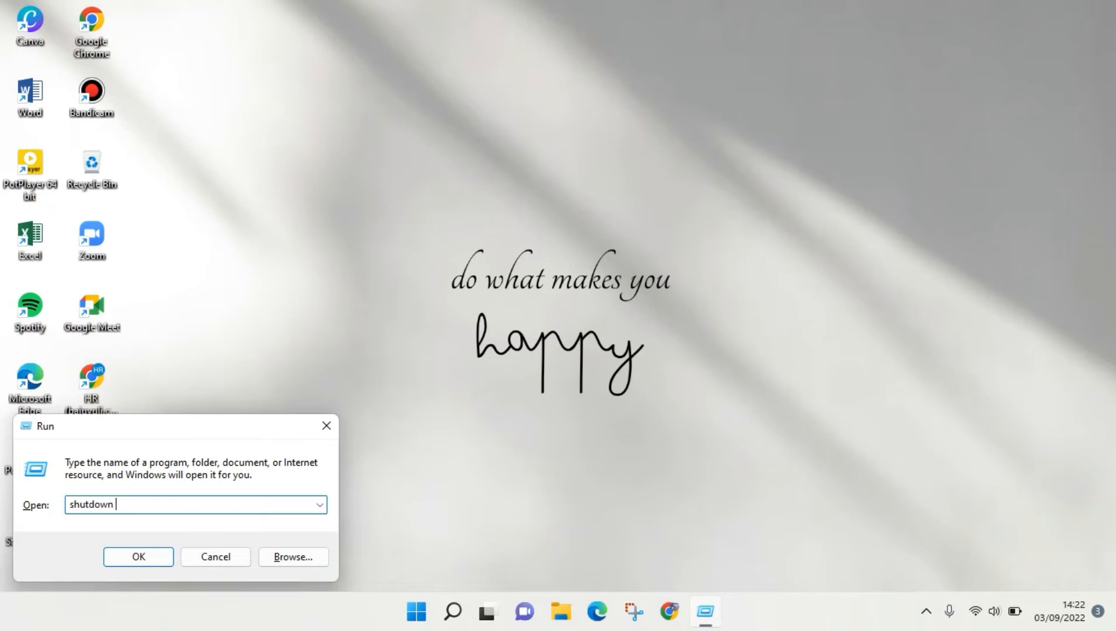
text(-s)
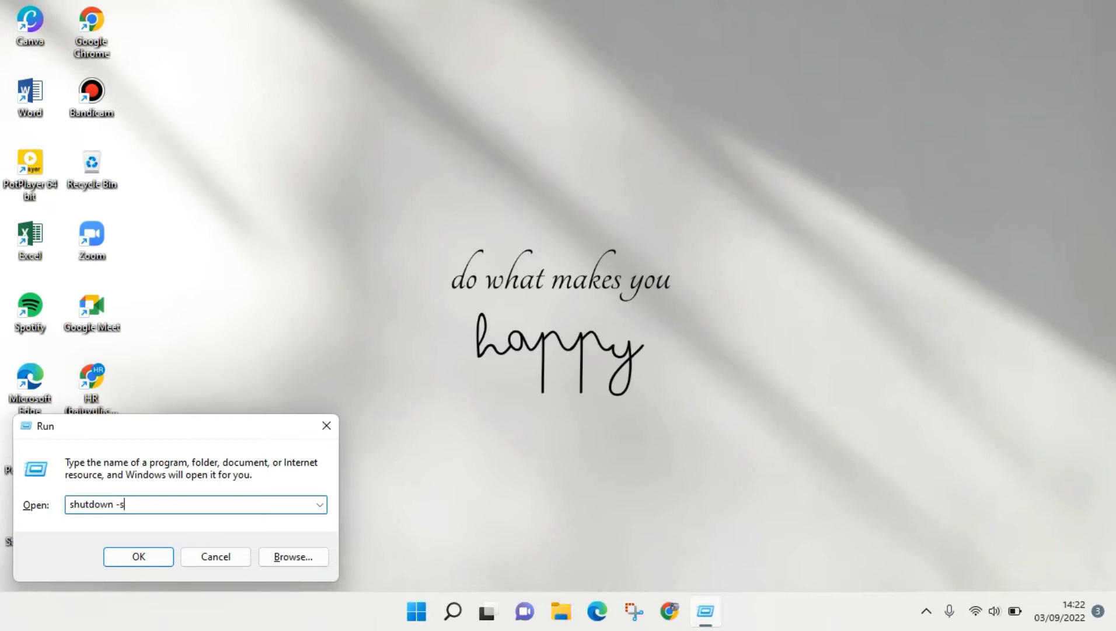
text(-t)
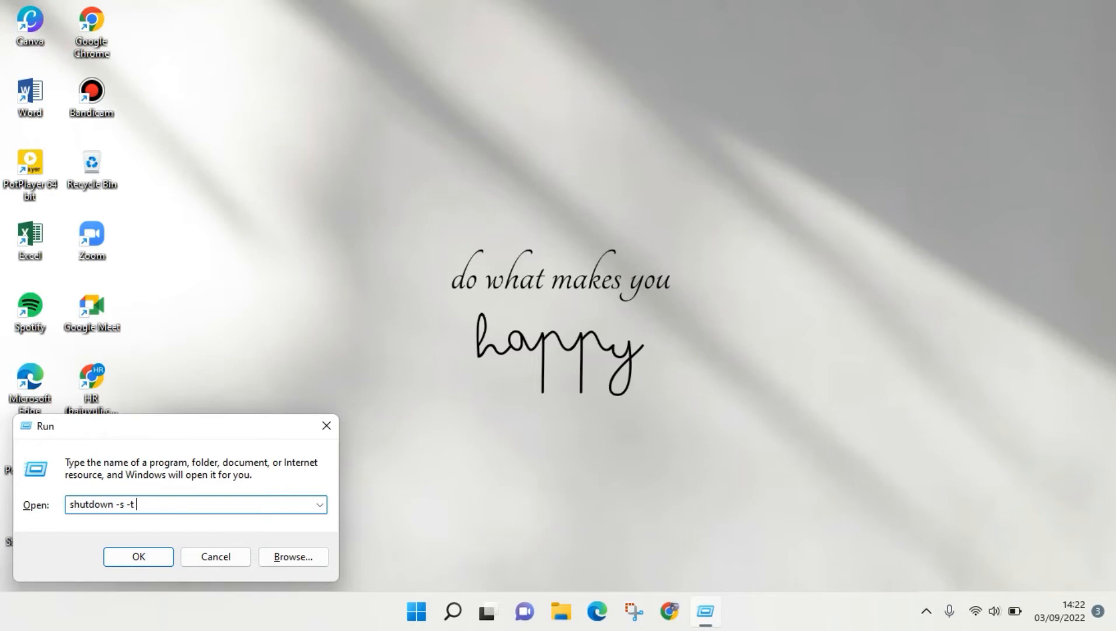
text(5)
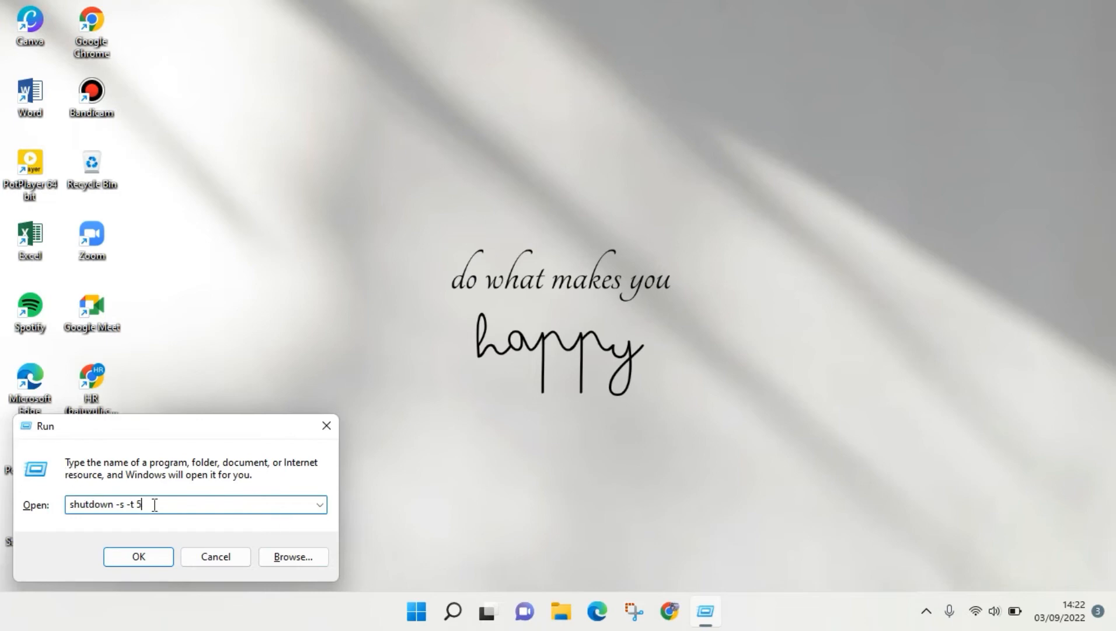
mouse_move(181, 504)
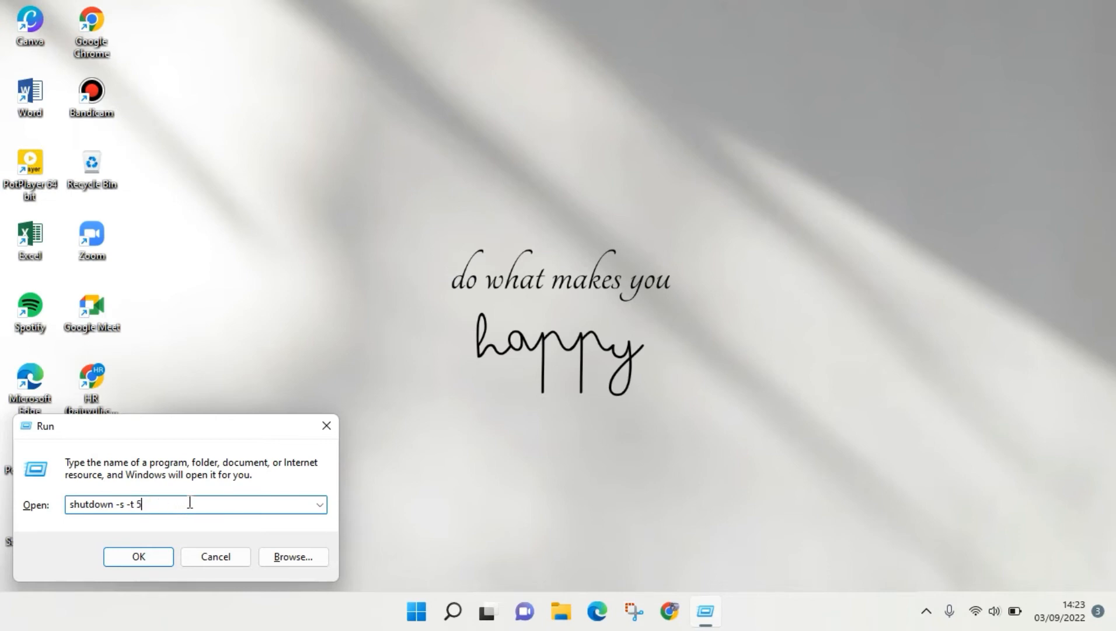
key(backspace)
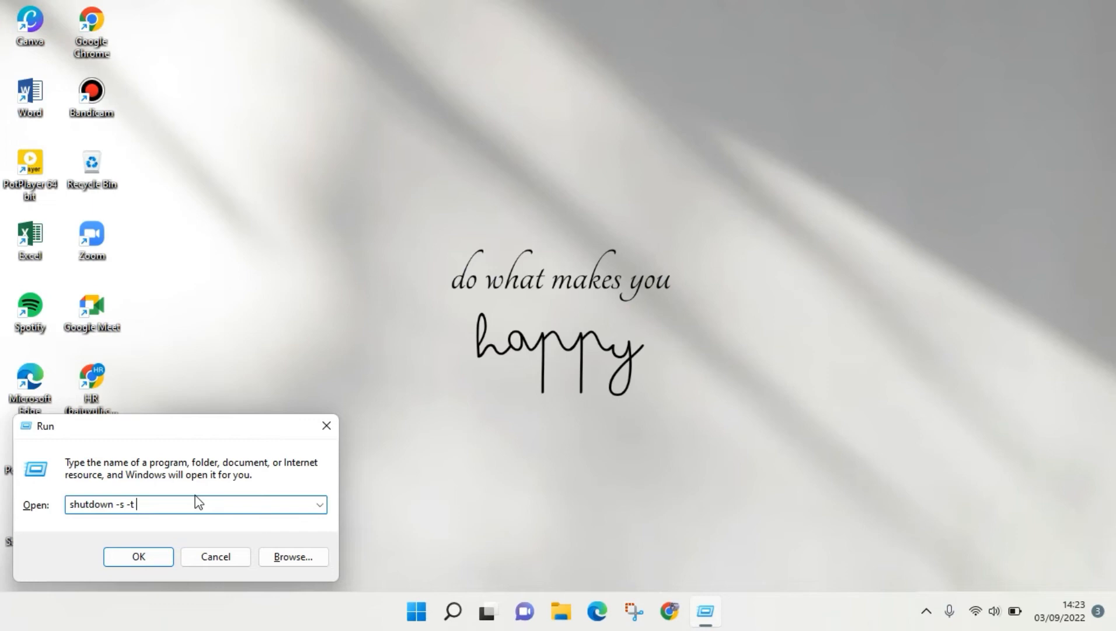
text(15)
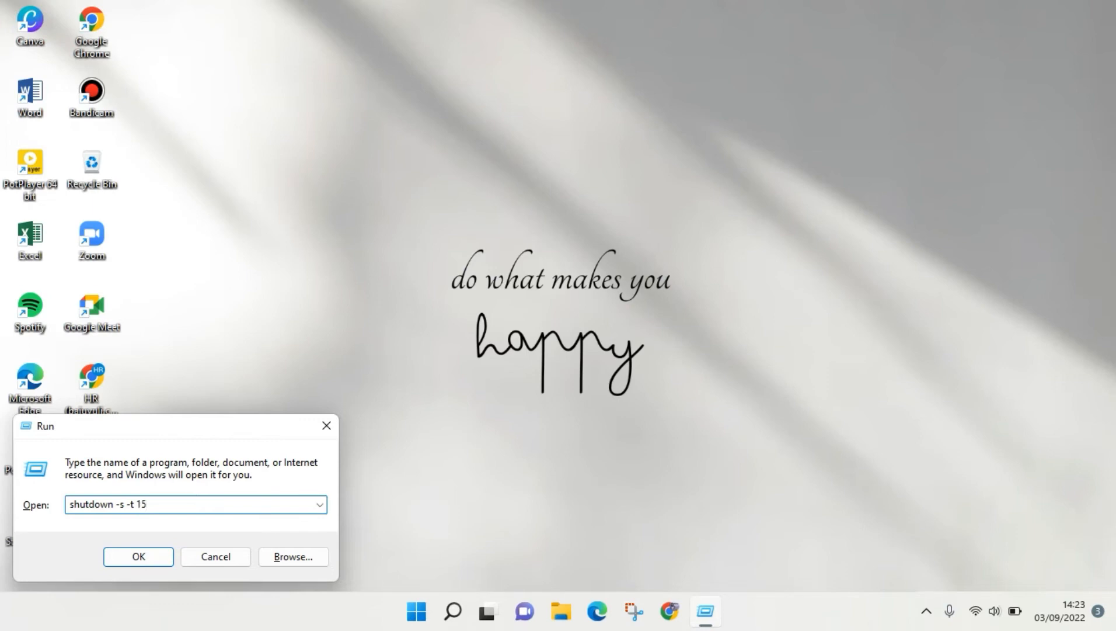
mouse_move(86, 553)
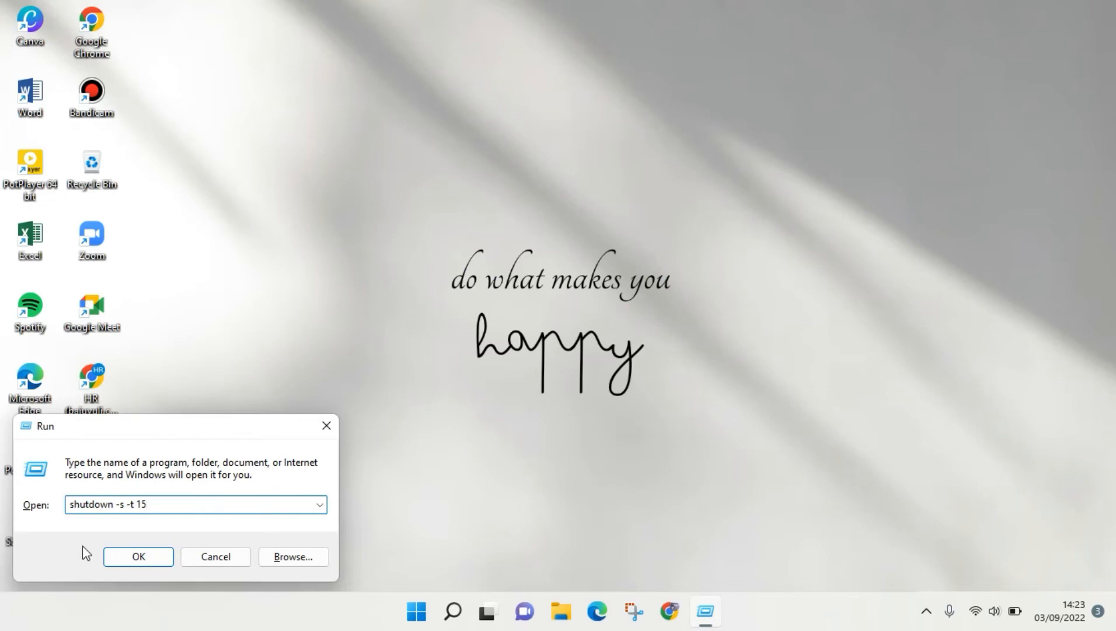
- Execute the 15-second shutdown and dismiss the 'You're about to be signed out' warning
click(137, 556)
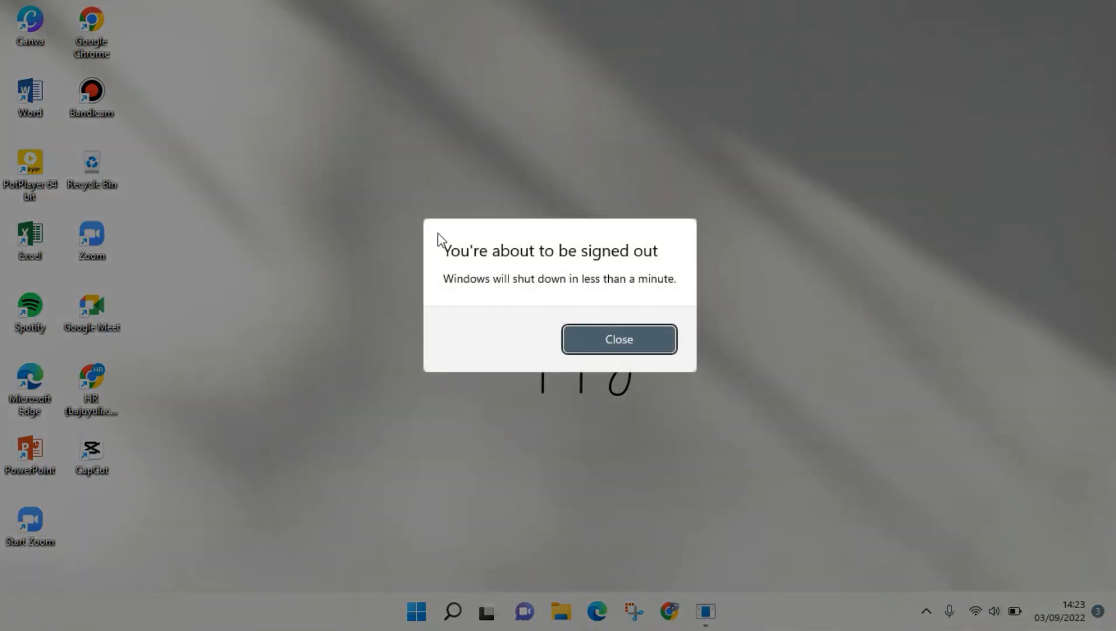
mouse_move(477, 227)
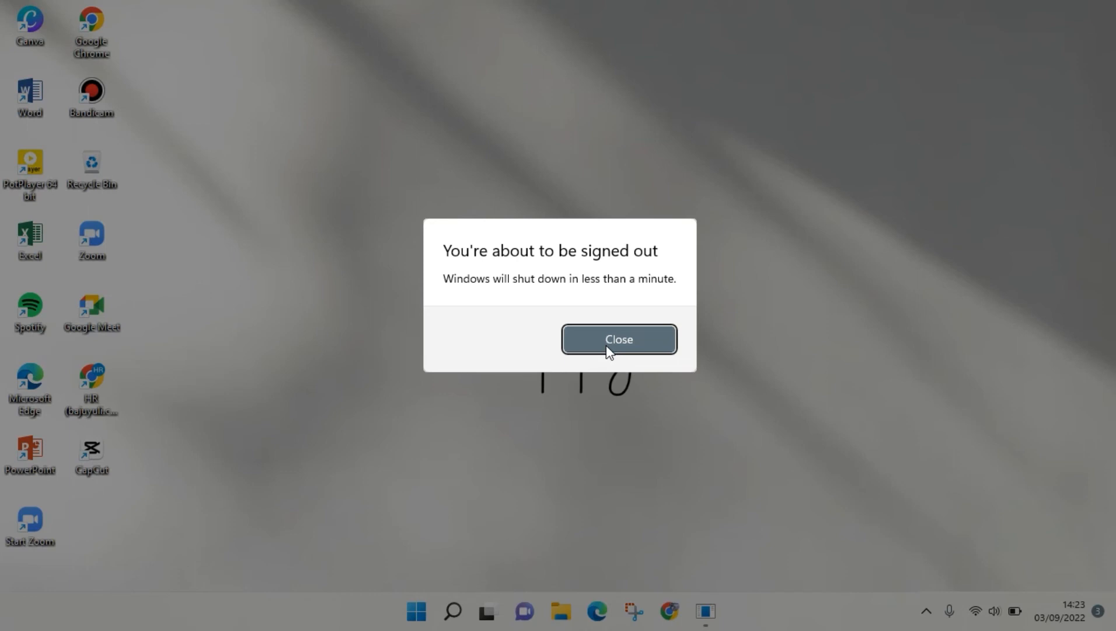
click(618, 339)
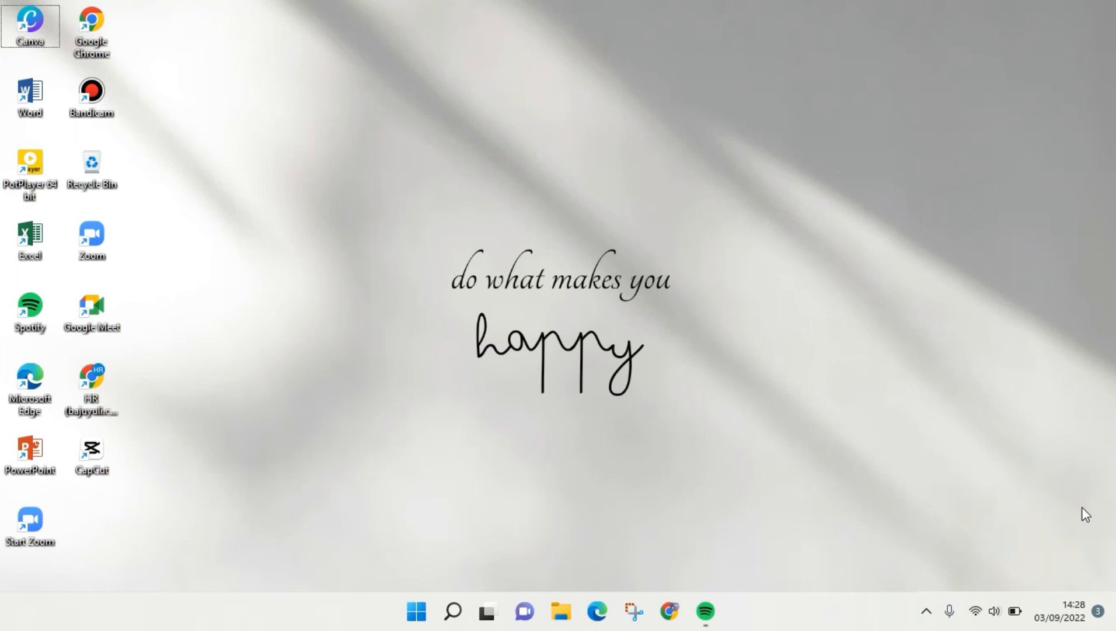
mouse_move(1074, 506)
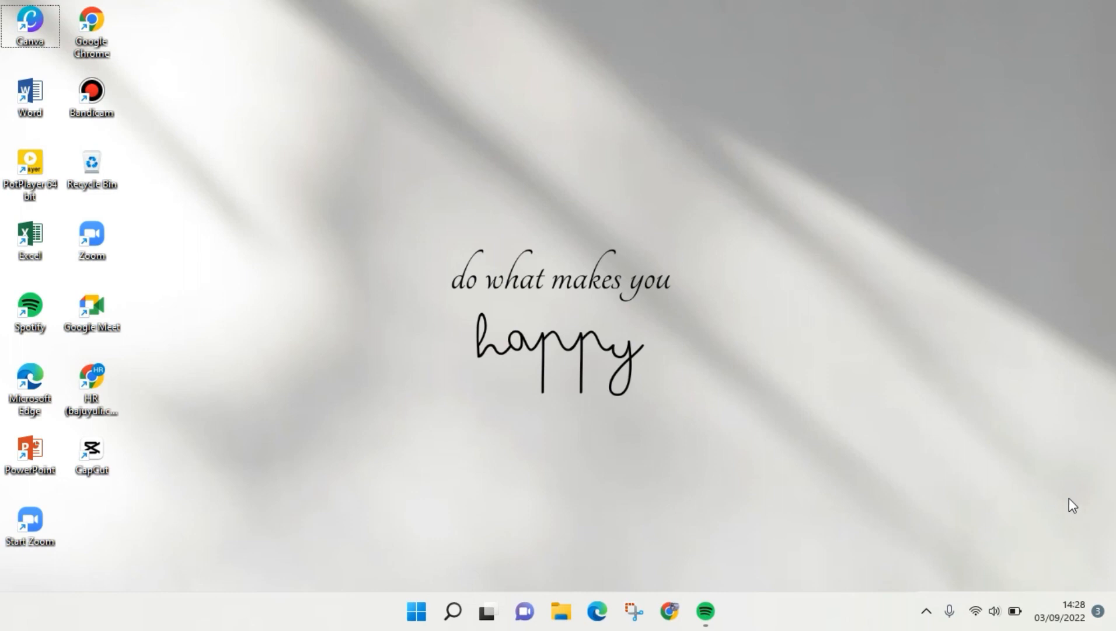